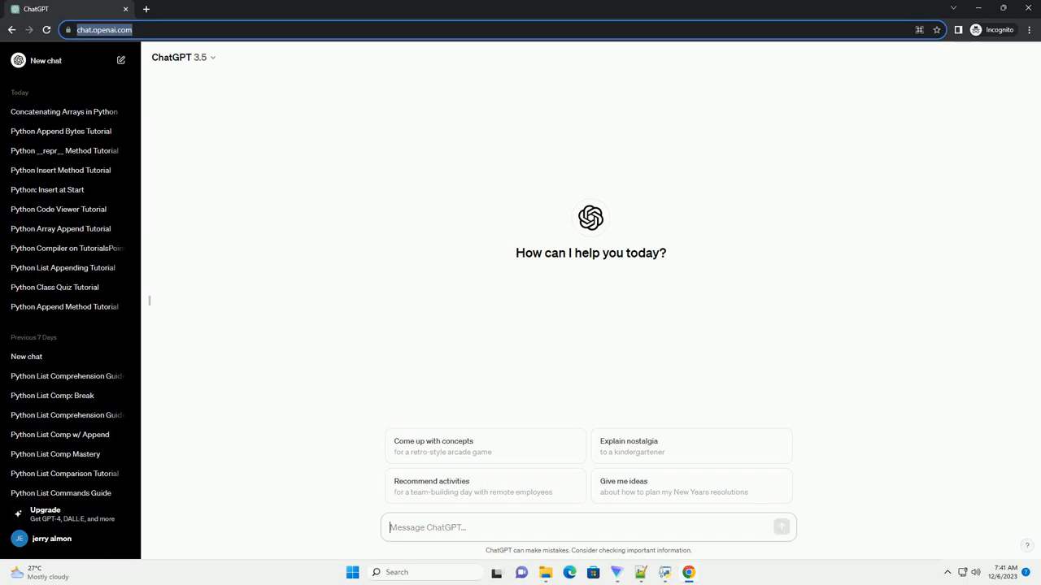
Send ChatGPT 3.5 a request for a basic Python programs tutorial with practice code examples
{"action": "left_click", "coordinate": [780, 527]}
{"action": "type", "text": "write an informative tutorial about python basic programs for practice with code example"}
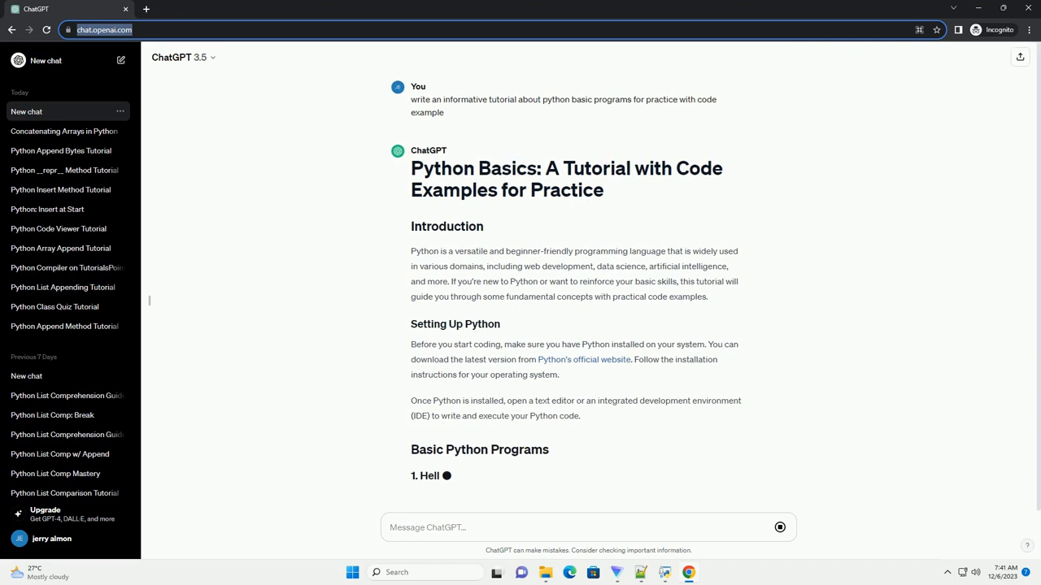
Scroll the chat to follow the Hello, World! and Variables and Data Types code examples as they generate
{"action": "scroll", "scroll_direction": "down", "scroll_amount": 3}
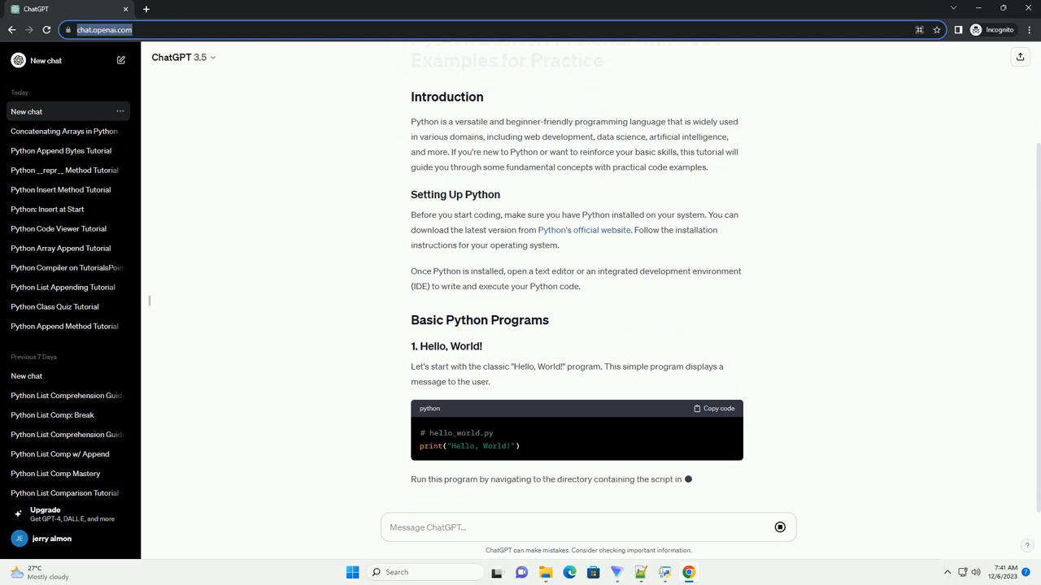
{"action": "scroll", "scroll_direction": "down", "scroll_amount": 3}
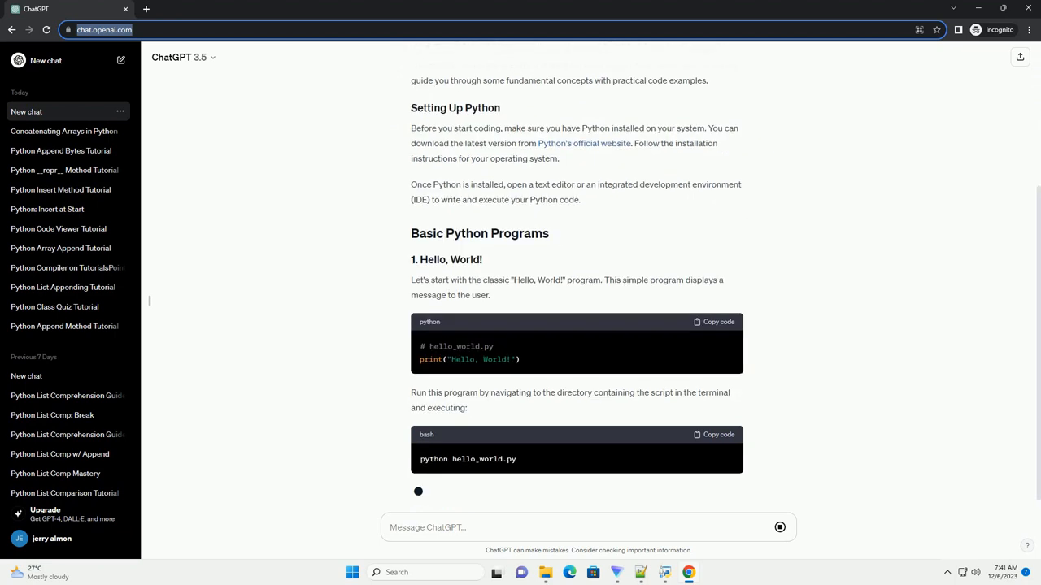
{"action": "scroll", "scroll_direction": "down", "scroll_amount": 3}
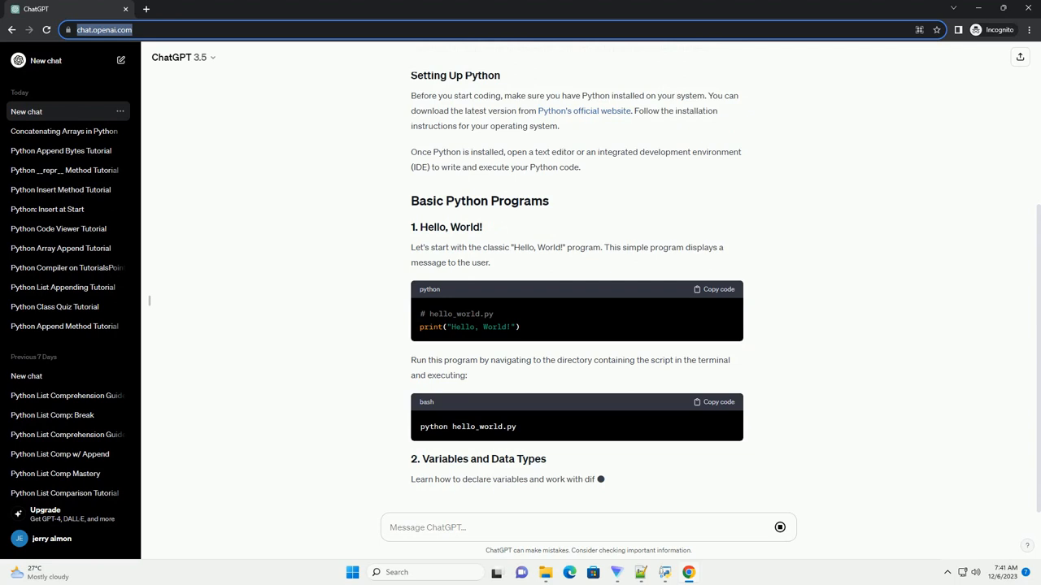
{"action": "scroll", "scroll_direction": "down", "scroll_amount": 3}
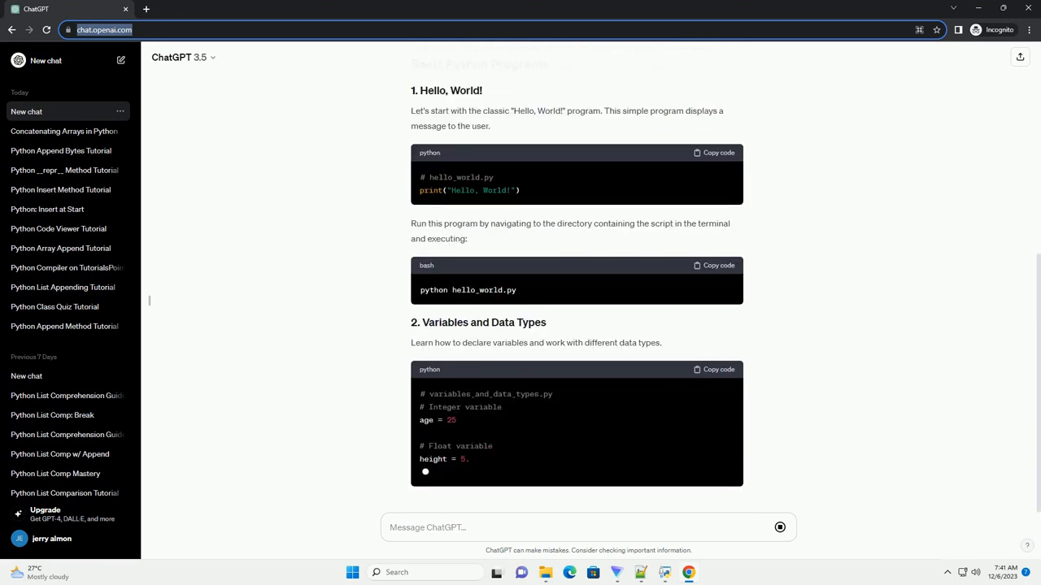
{"action": "scroll", "scroll_direction": "down", "scroll_amount": 3}
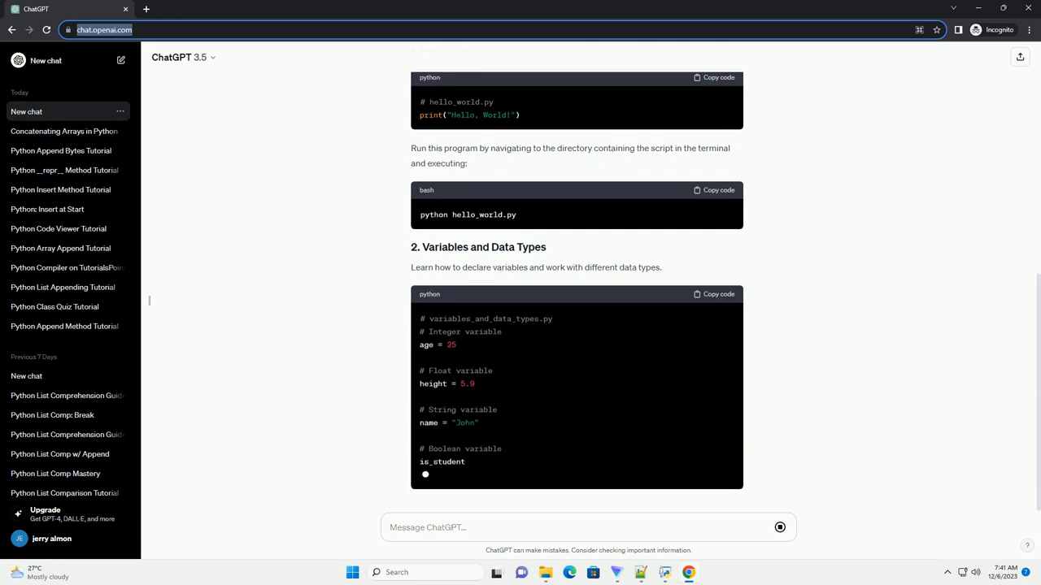
{"action": "scroll", "scroll_direction": "down", "scroll_amount": 3}
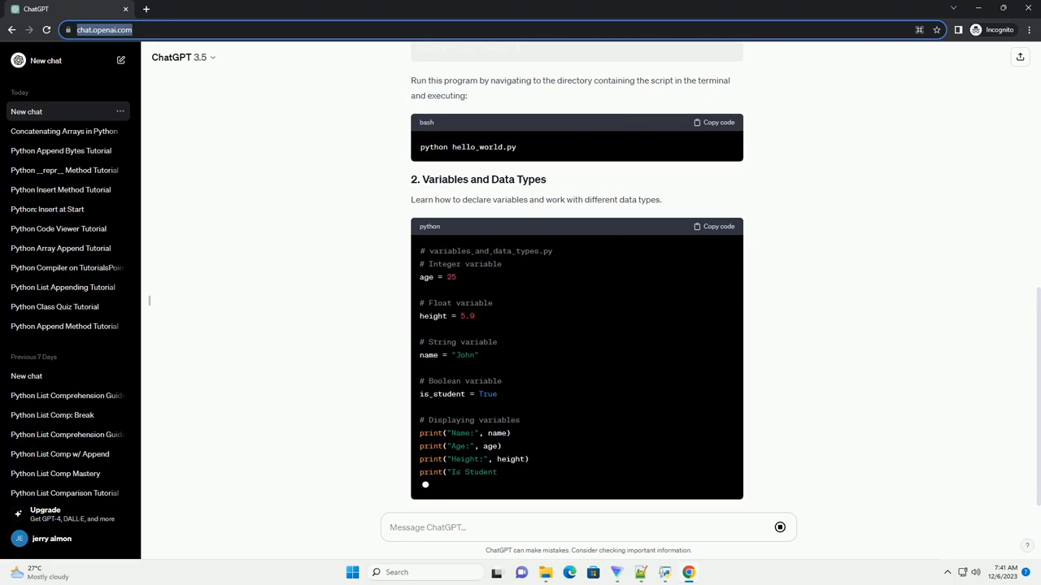
{"action": "scroll", "scroll_direction": "down", "scroll_amount": 3}
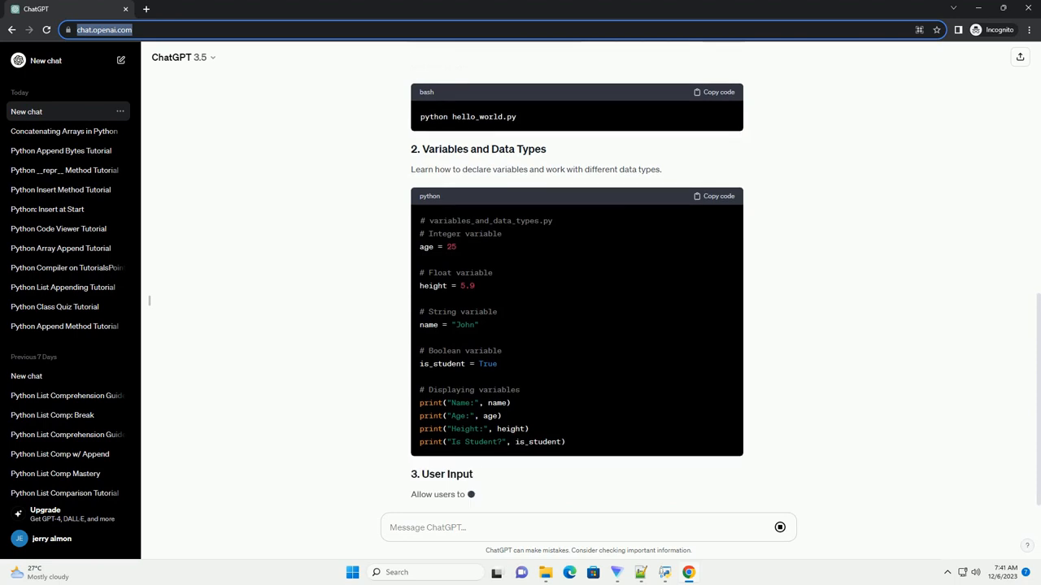
{"action": "scroll", "scroll_direction": "down", "scroll_amount": 3}
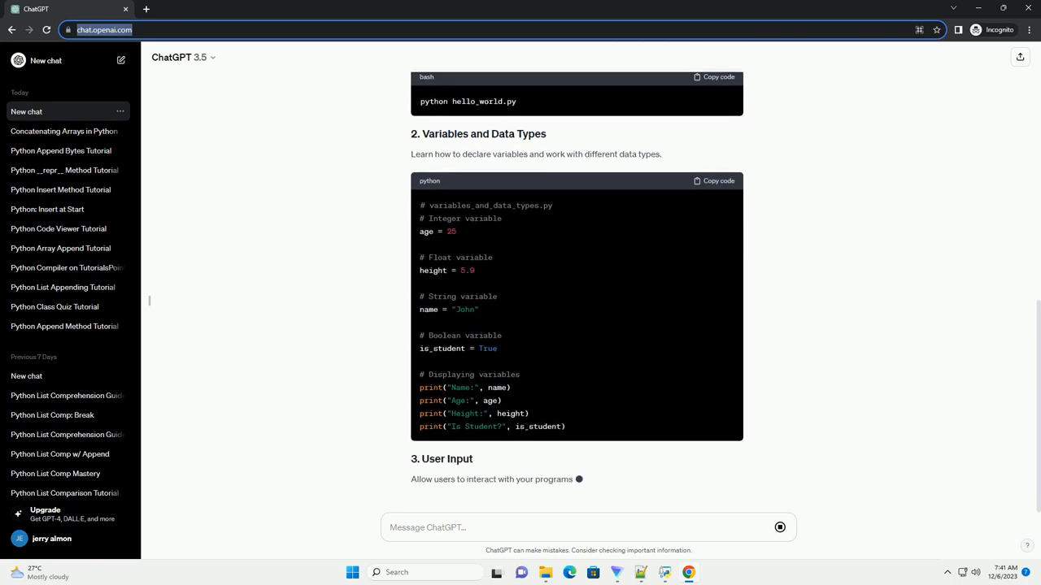
Scroll the chat through the User Input, Conditional Statements and Loops code examples
{"action": "scroll", "scroll_direction": "down", "scroll_amount": 3}
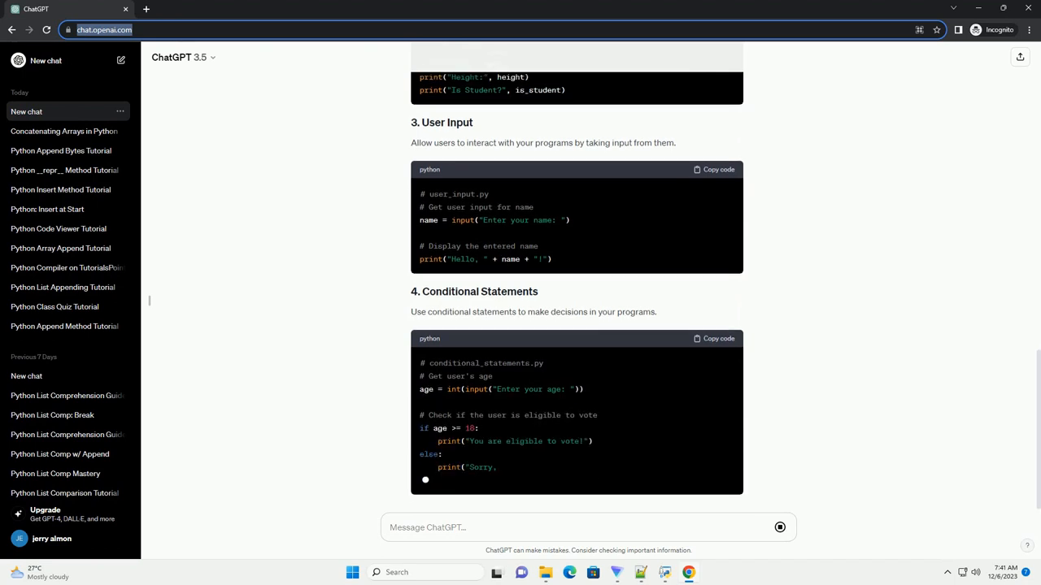
{"action": "scroll", "scroll_direction": "down", "scroll_amount": 3}
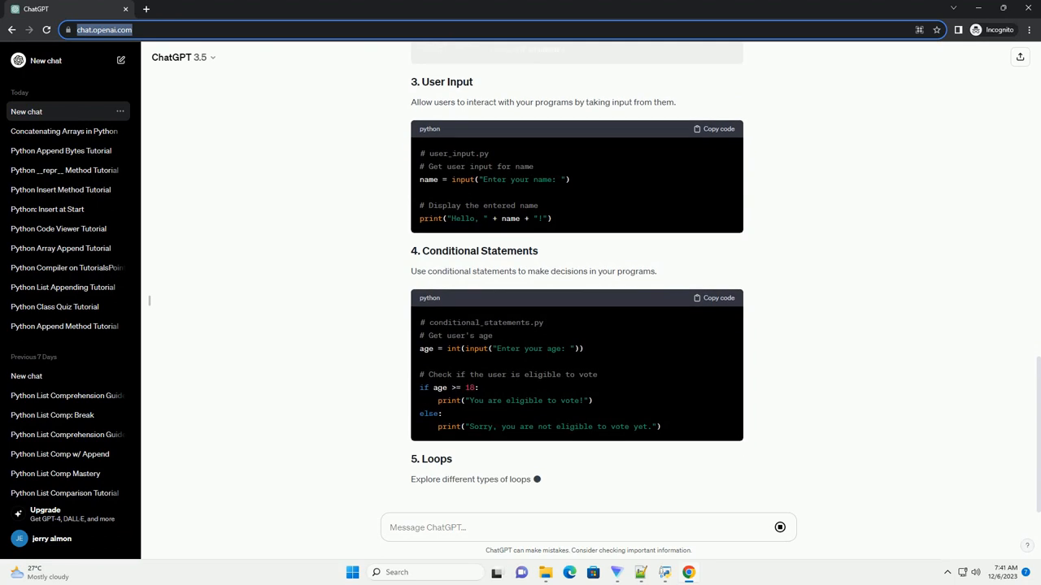
{"action": "scroll", "scroll_direction": "down", "scroll_amount": 3}
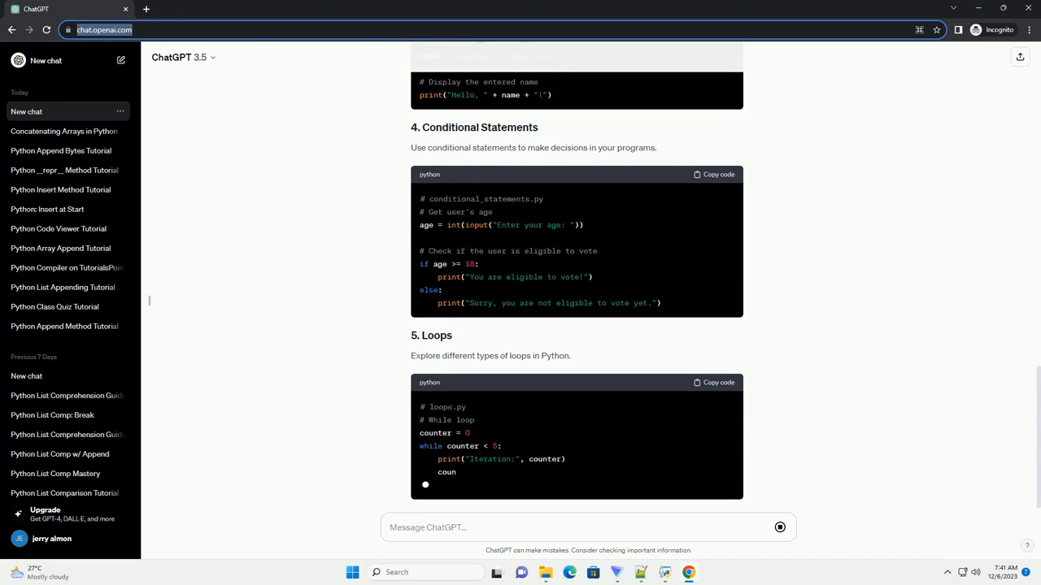
{"action": "scroll", "scroll_direction": "down", "scroll_amount": 3}
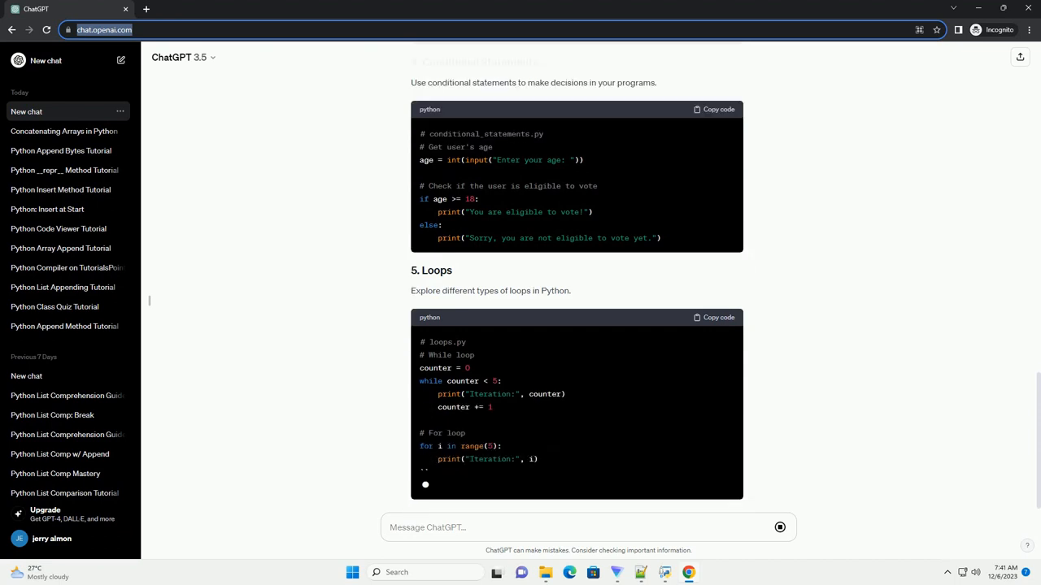
{"action": "scroll", "scroll_direction": "down", "scroll_amount": 3}
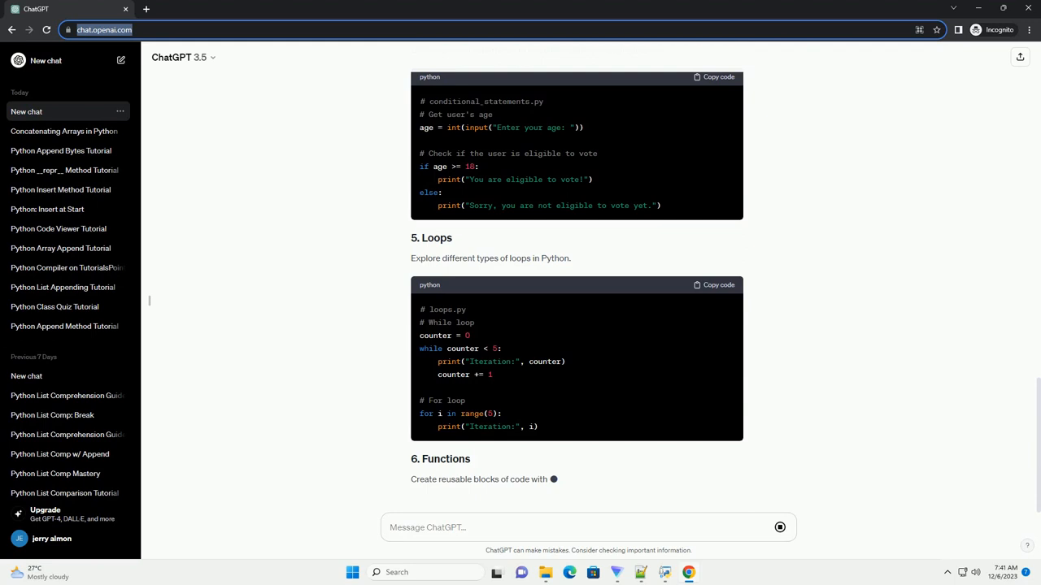
Scroll the chat as the Functions example finishes and the Conclusion section begins
{"action": "scroll", "scroll_direction": "down", "scroll_amount": 3}
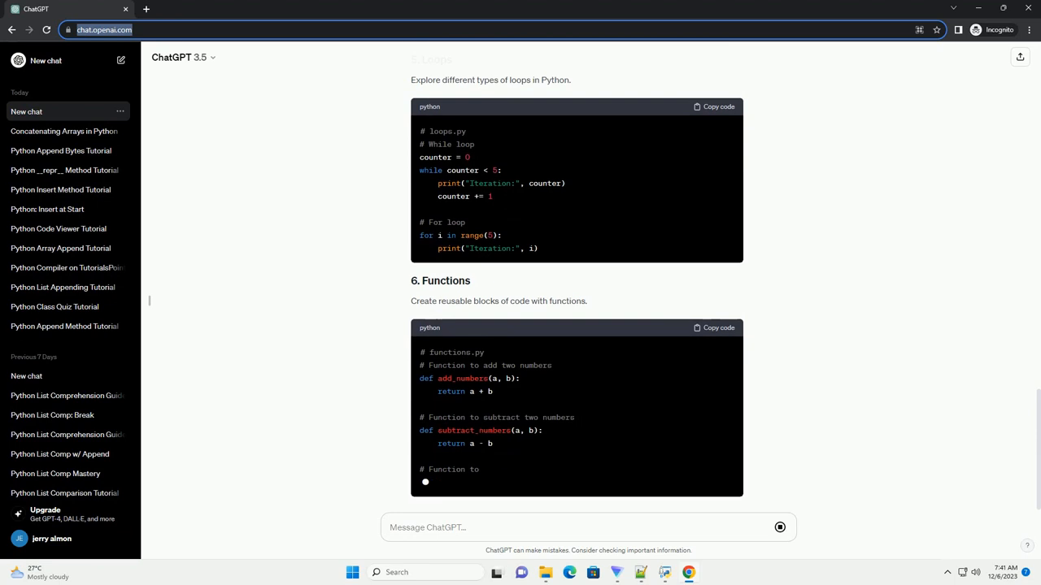
{"action": "scroll", "scroll_direction": "down", "scroll_amount": 3}
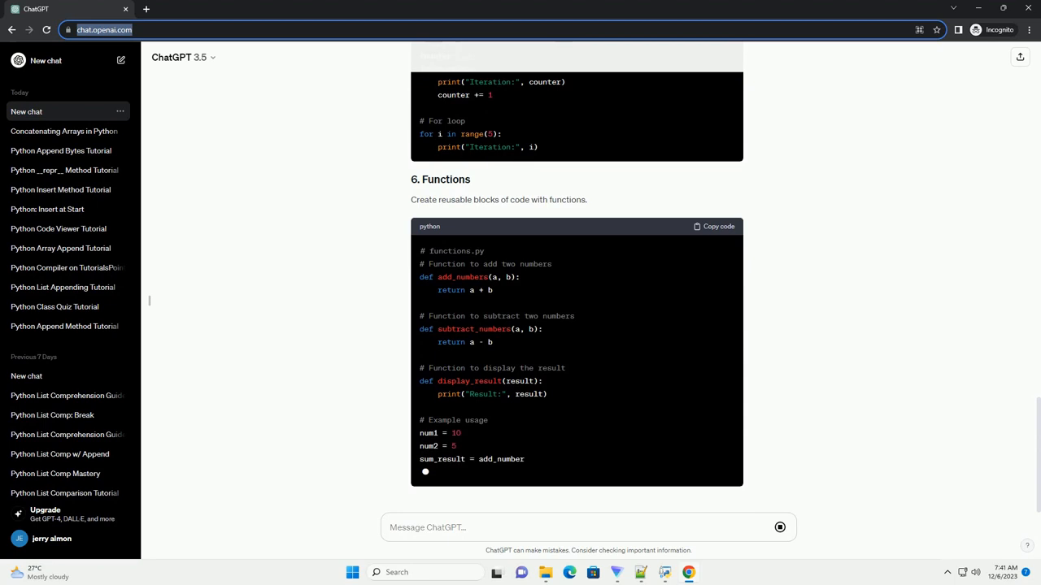
{"action": "scroll", "scroll_direction": "down", "scroll_amount": 3}
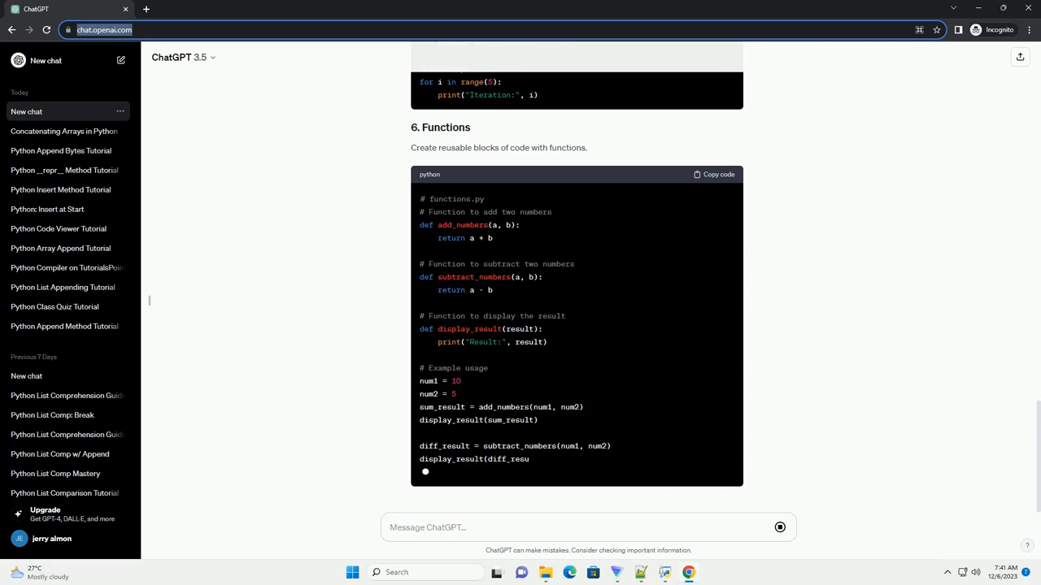
{"action": "scroll", "scroll_direction": "down", "scroll_amount": 3}
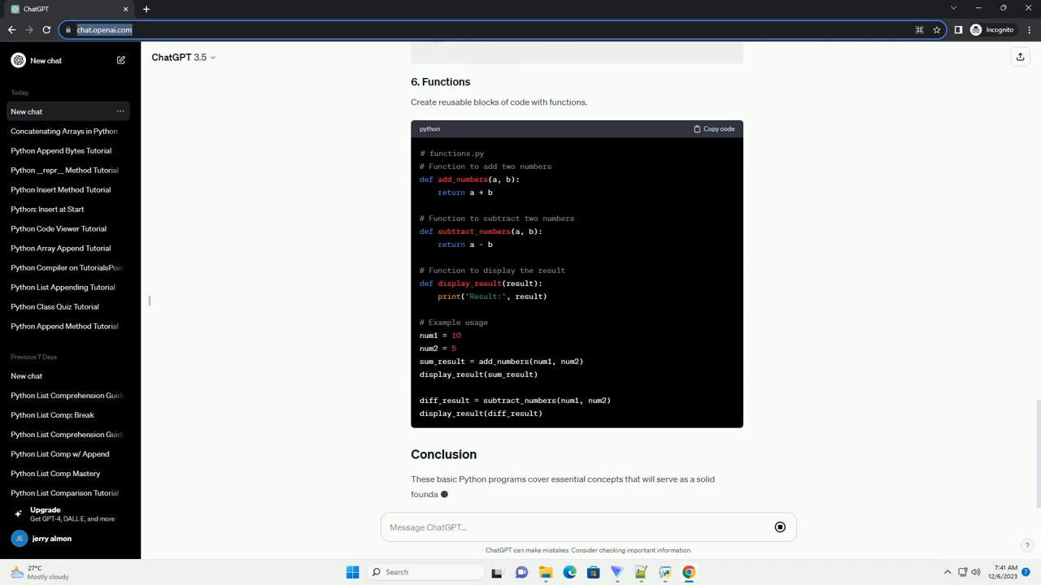